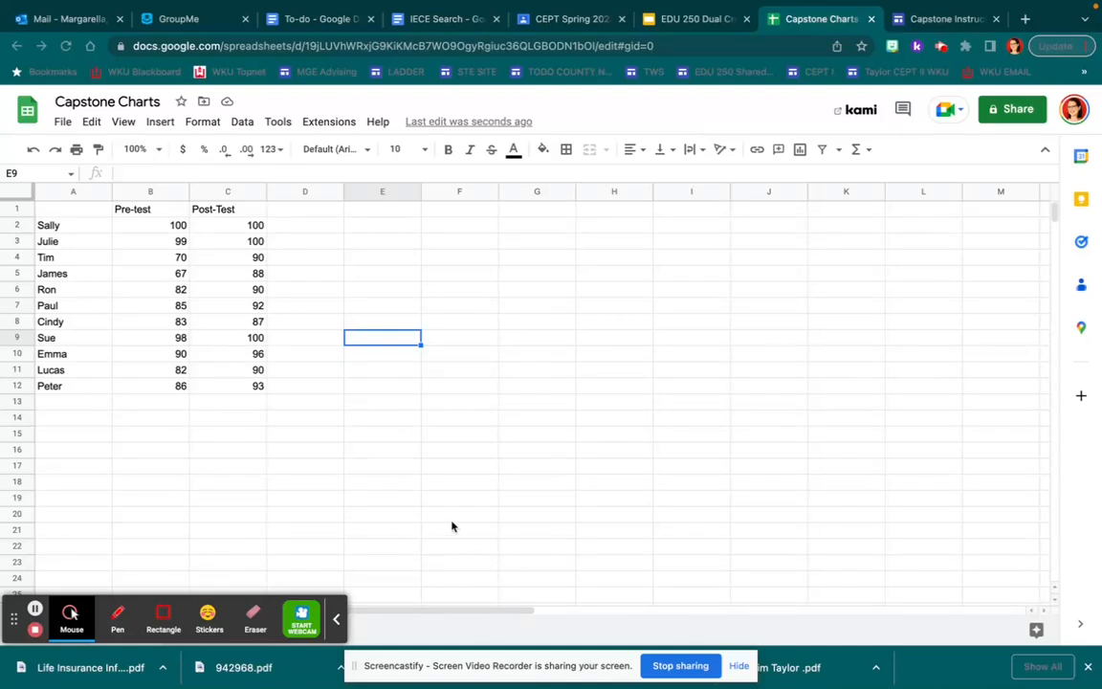
pyautogui.moveTo(495, 480)
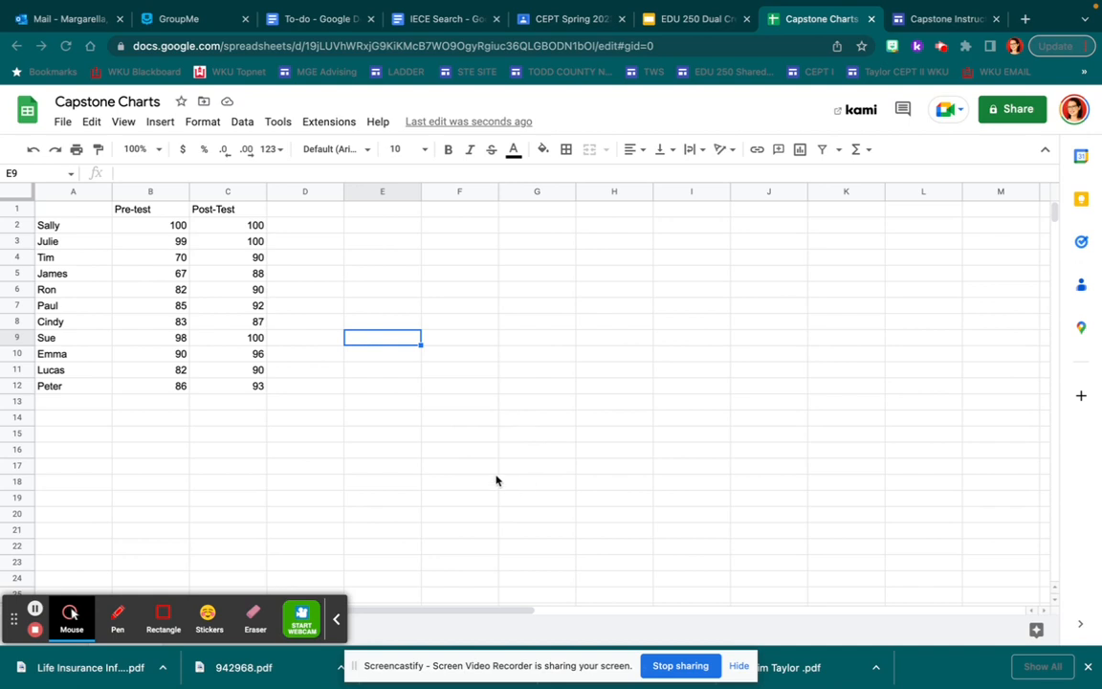
pyautogui.moveTo(73, 241)
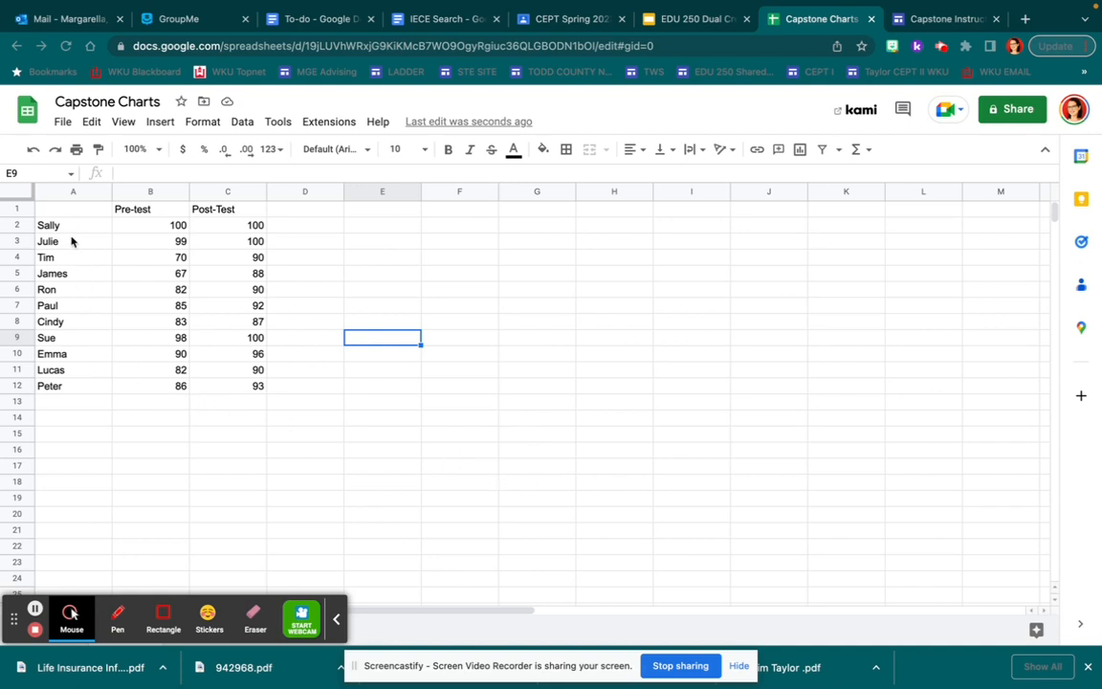
pyautogui.moveTo(78, 397)
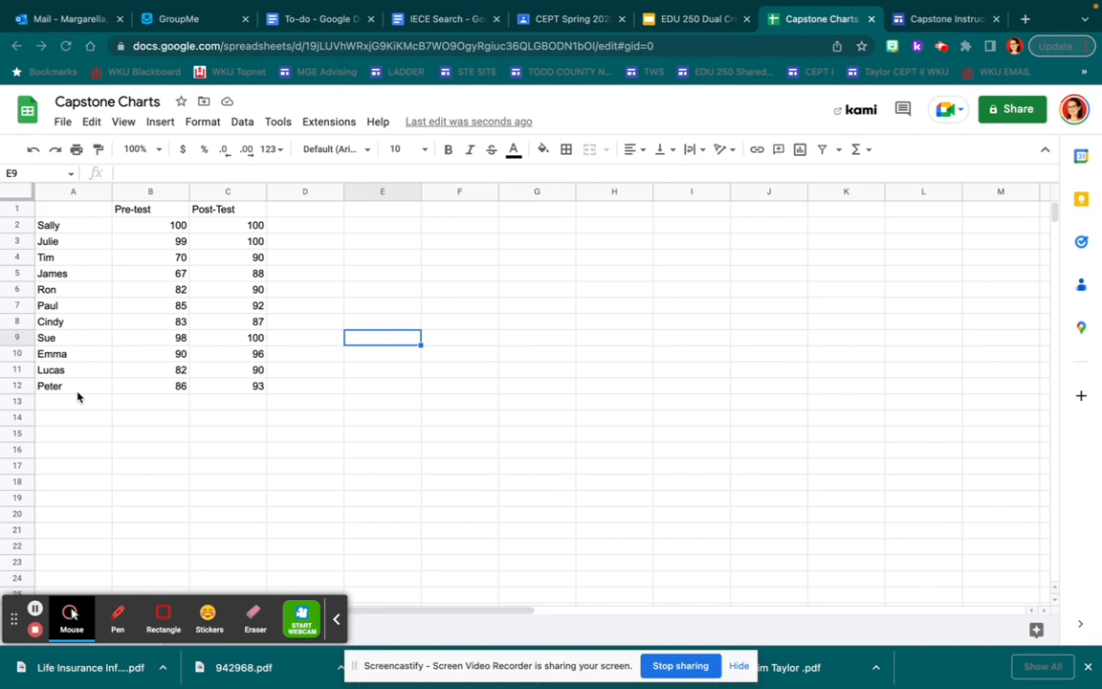
pyautogui.moveTo(214, 212)
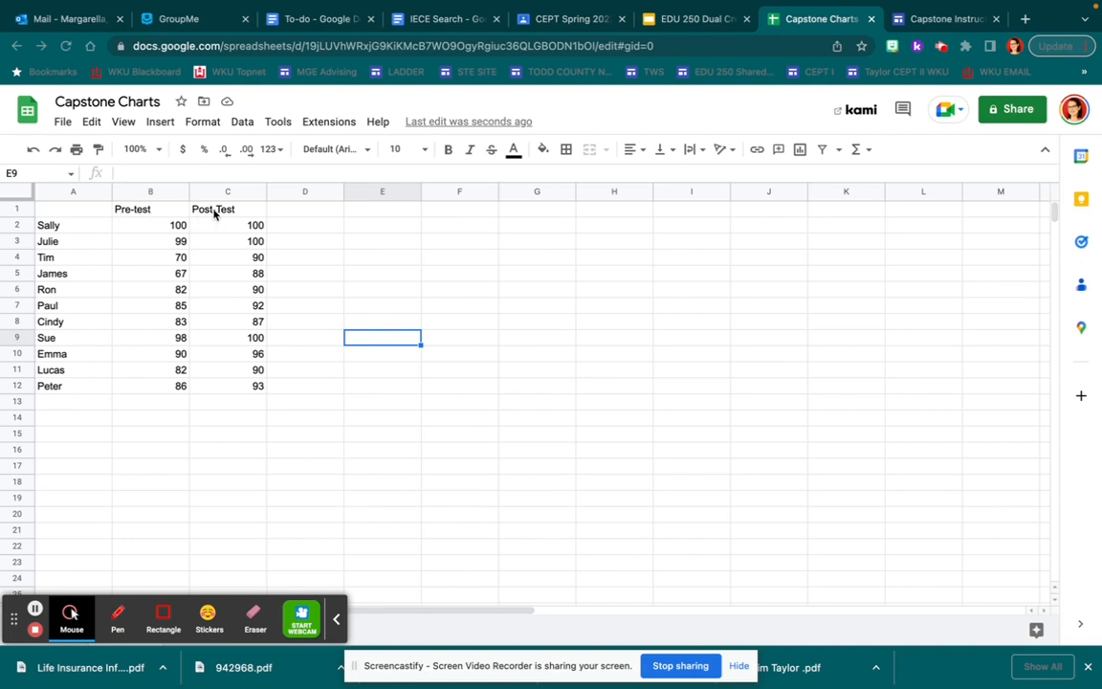
pyautogui.moveTo(431, 220)
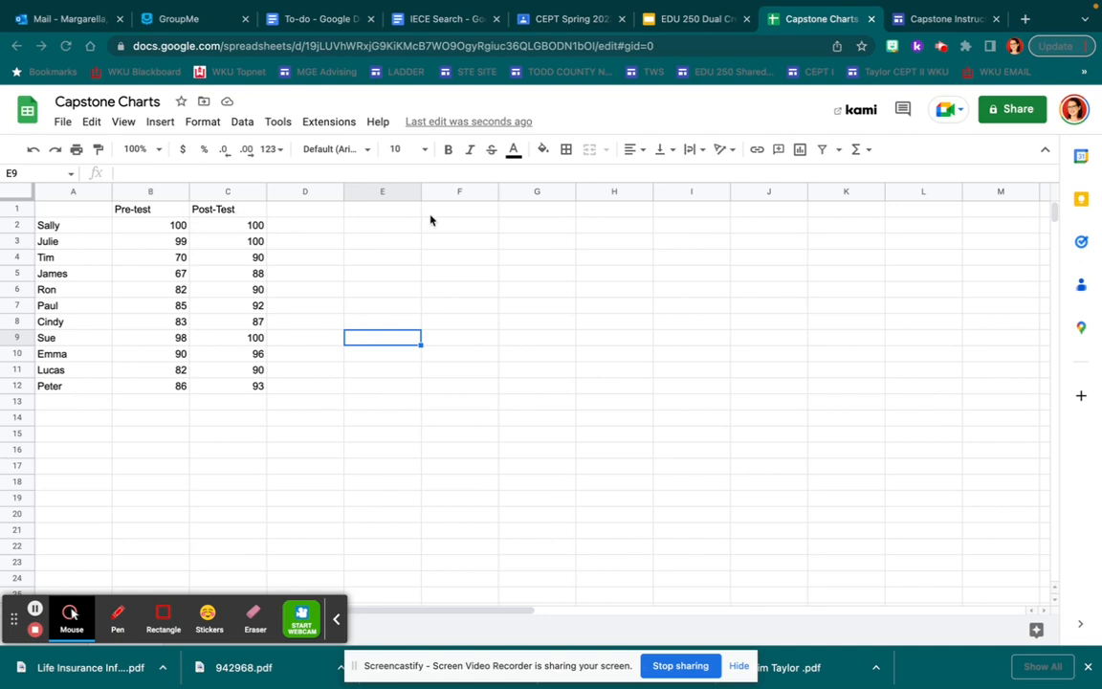
pyautogui.moveTo(253, 260)
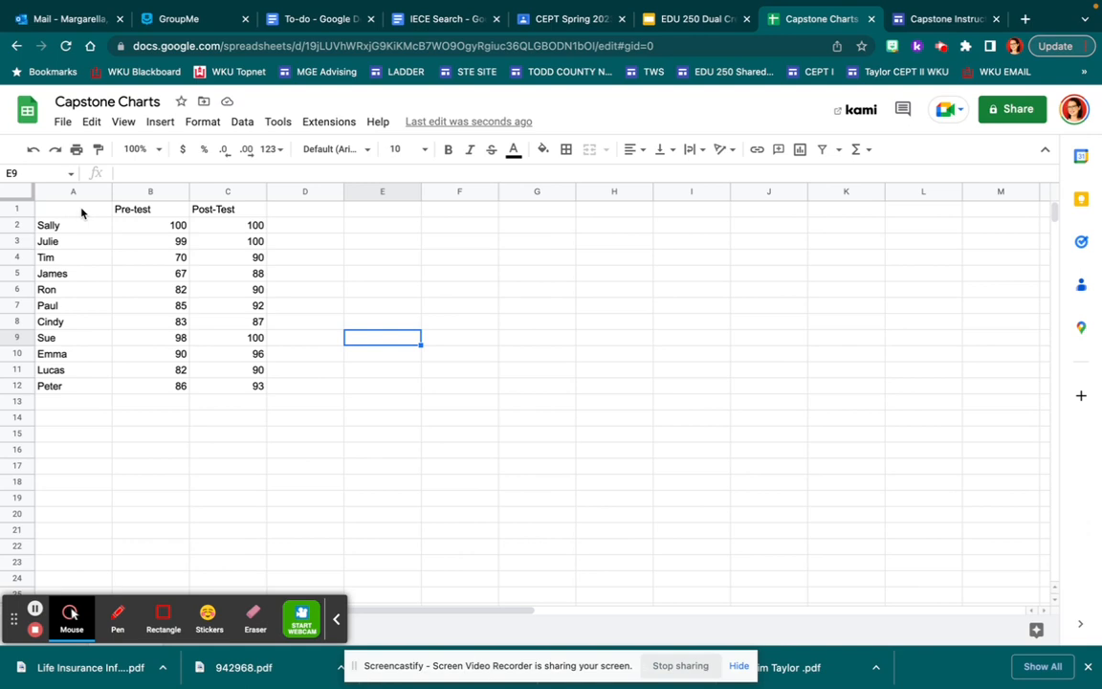
# Select the names and scores table A1:C12 and bring up the Insert menu
pyautogui.click(72, 209)
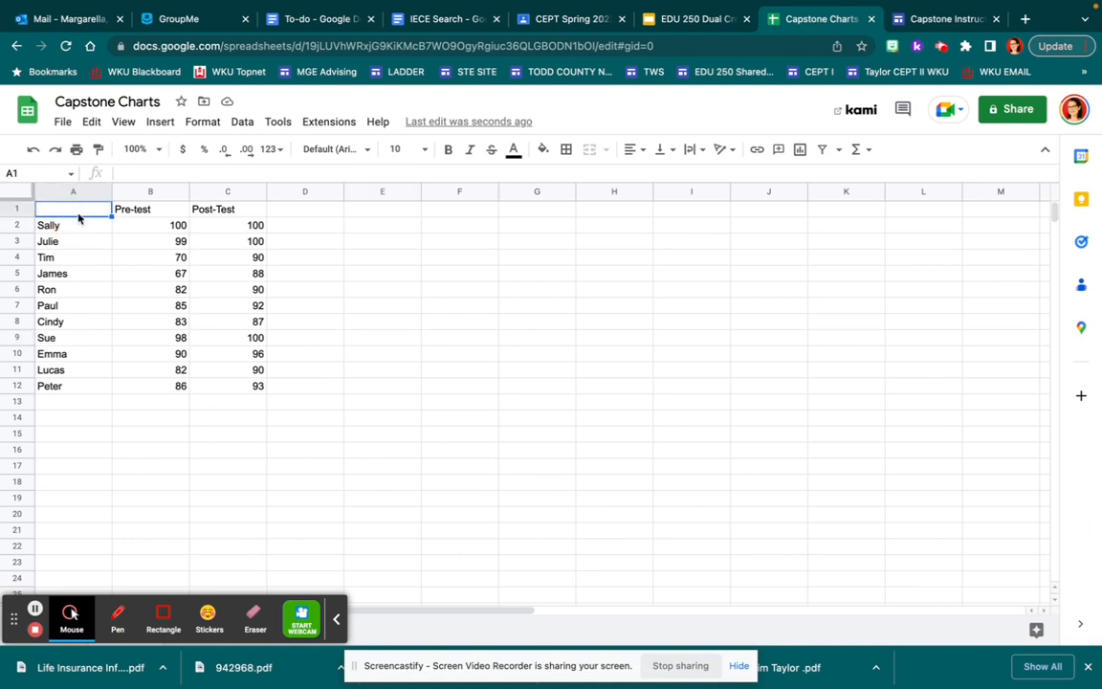
pyautogui.moveTo(92, 222)
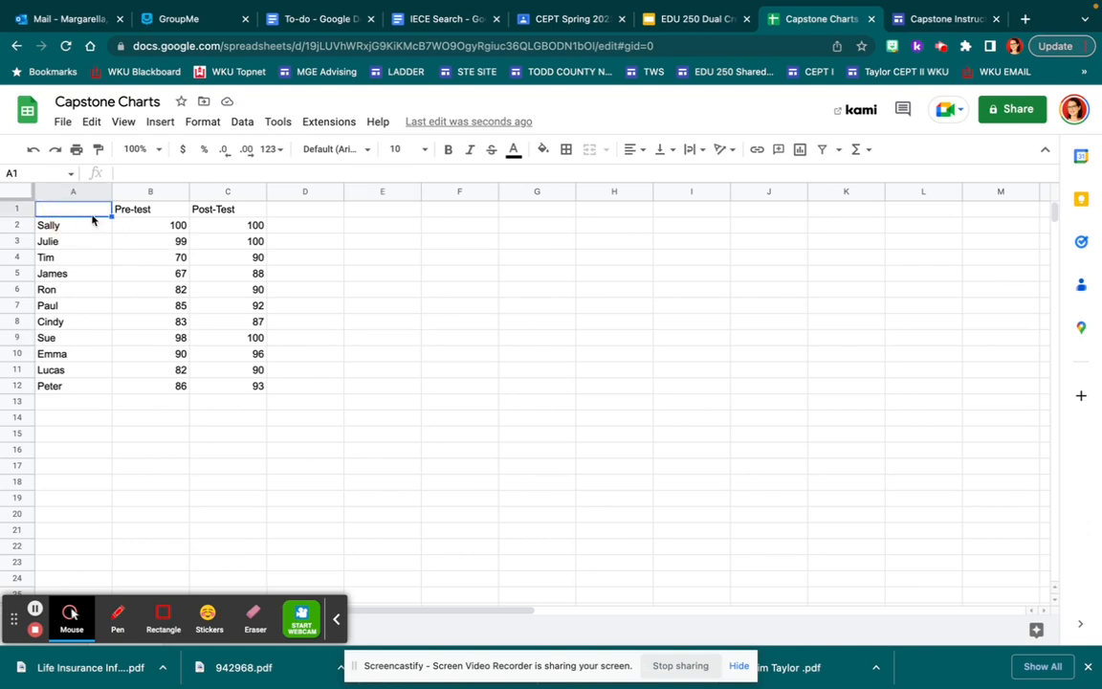
pyautogui.moveTo(278, 417)
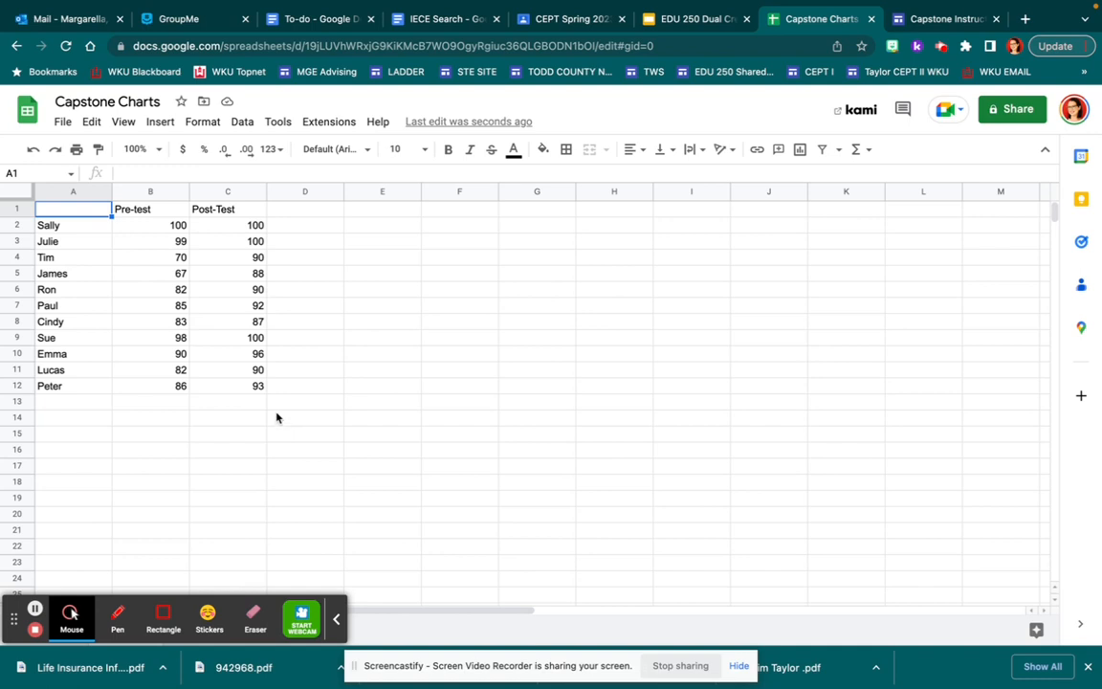
pyautogui.moveTo(252, 395)
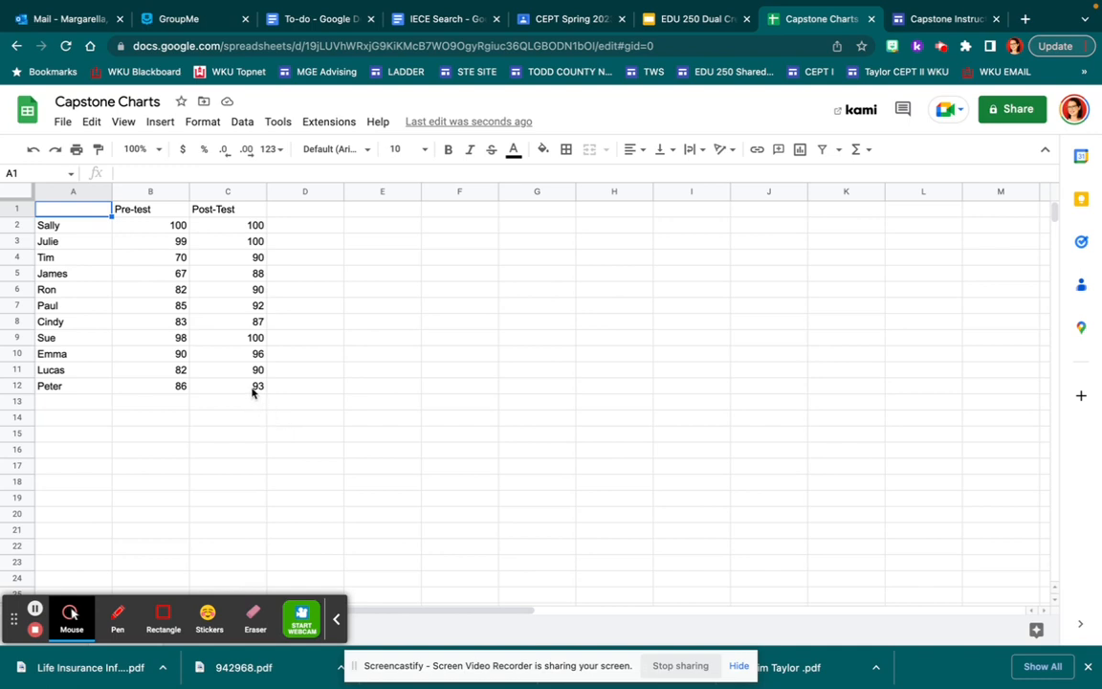
pyautogui.moveTo(73, 207); pyautogui.dragTo(258, 386)
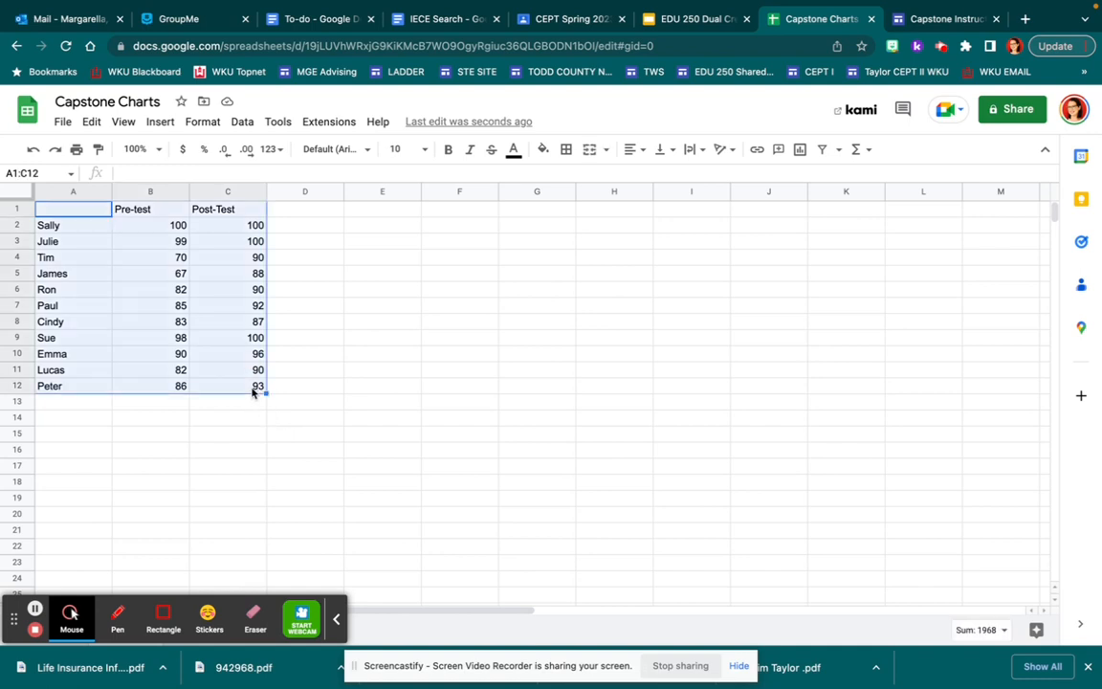
pyautogui.click(161, 123)
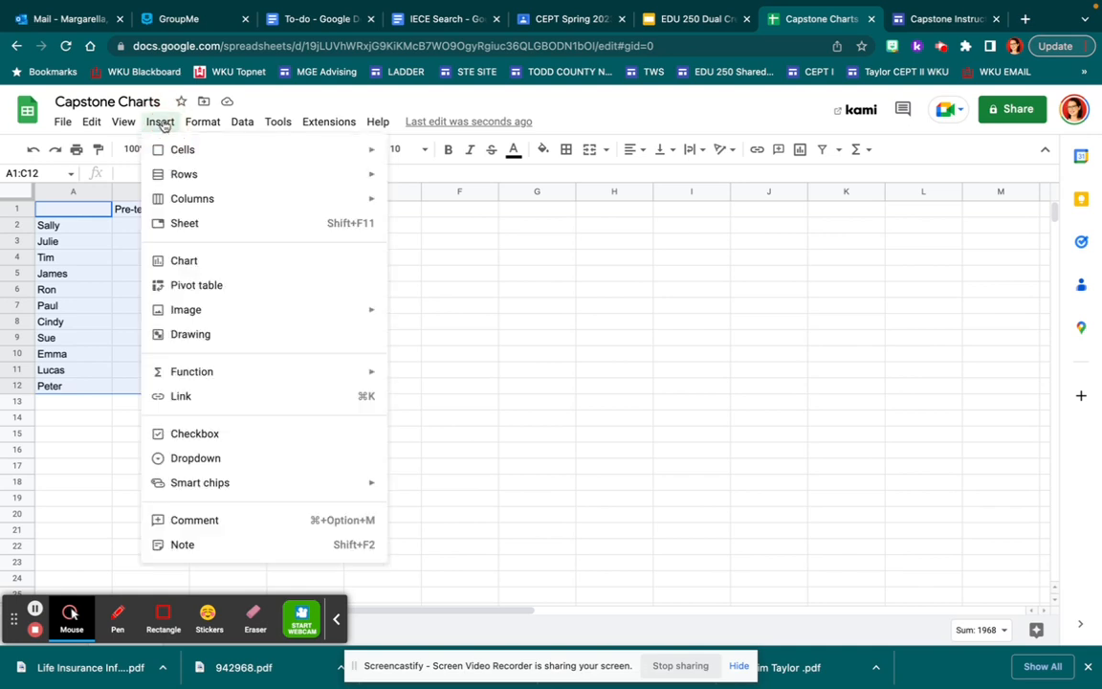
pyautogui.moveTo(180, 240)
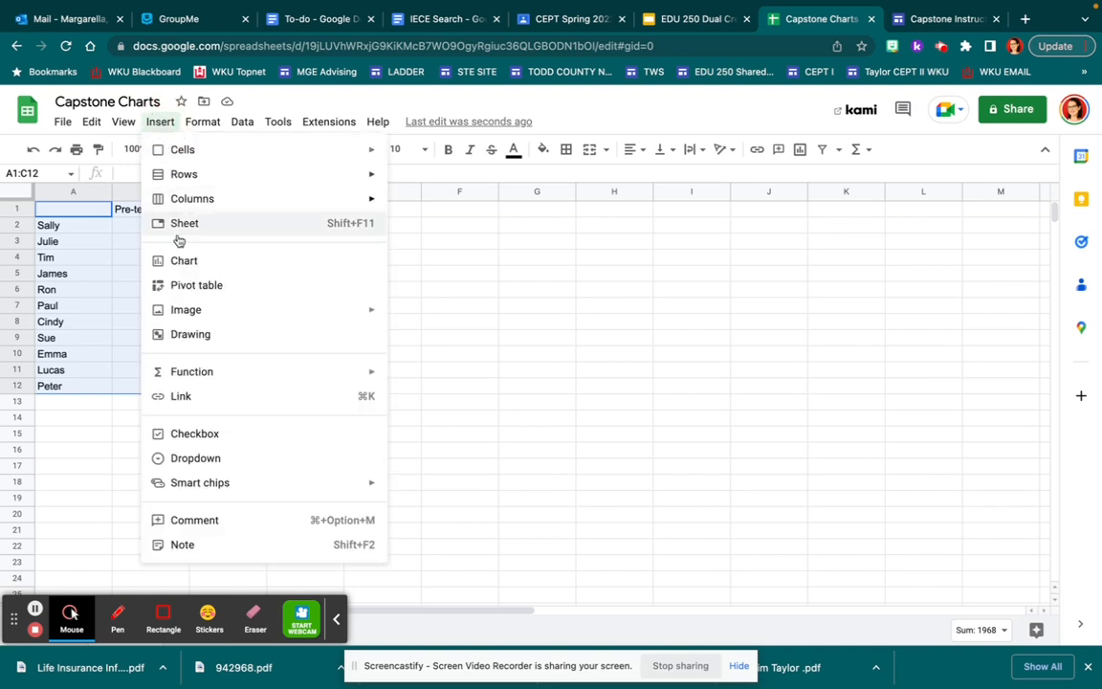
# Insert a Pre-test and Post-Test column chart beside the table and close its editor
pyautogui.click(184, 260)
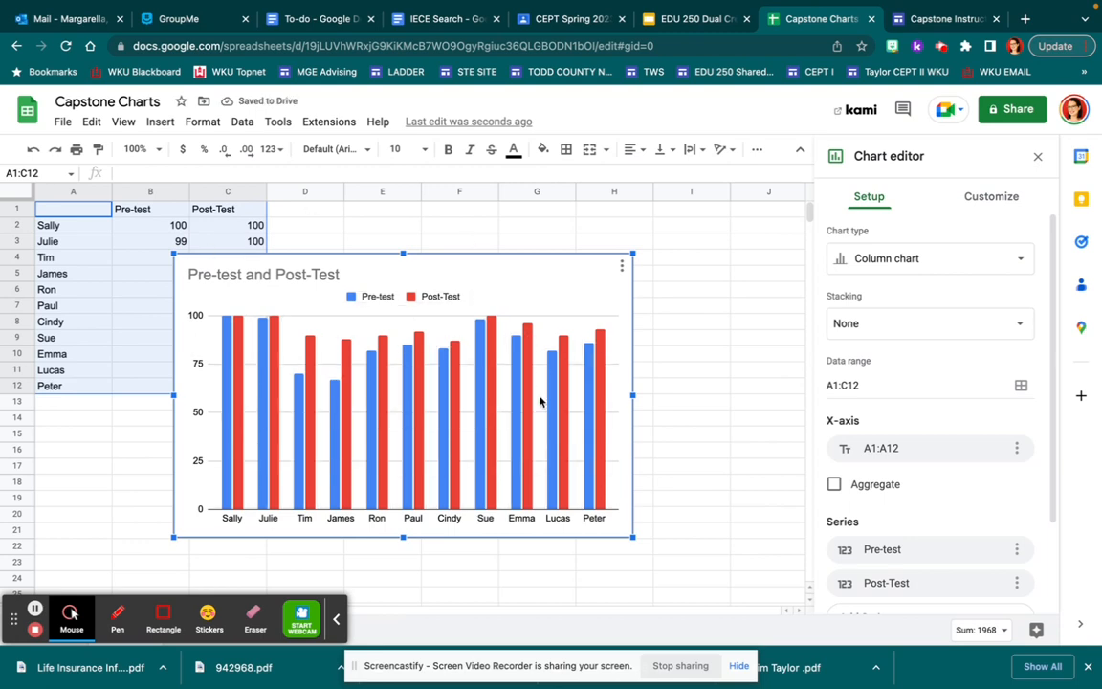
pyautogui.moveTo(494, 438)
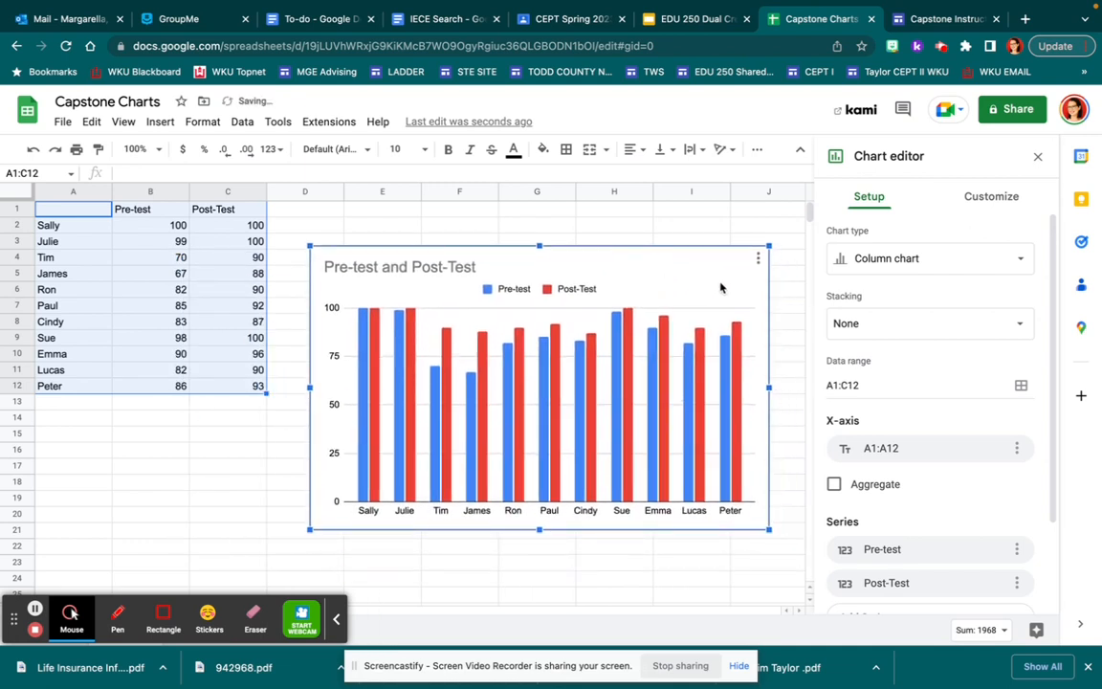
pyautogui.click(758, 258)
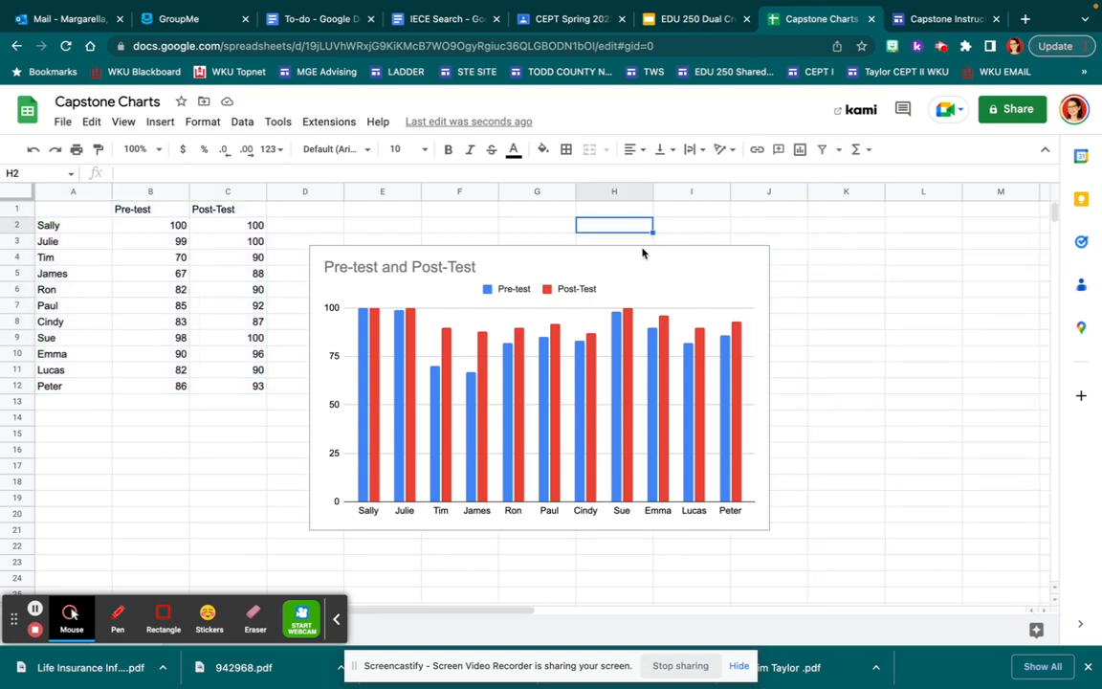
# Change the chart type to a pie chart slicing Pre-test scores by student
pyautogui.doubleClick(398, 268)
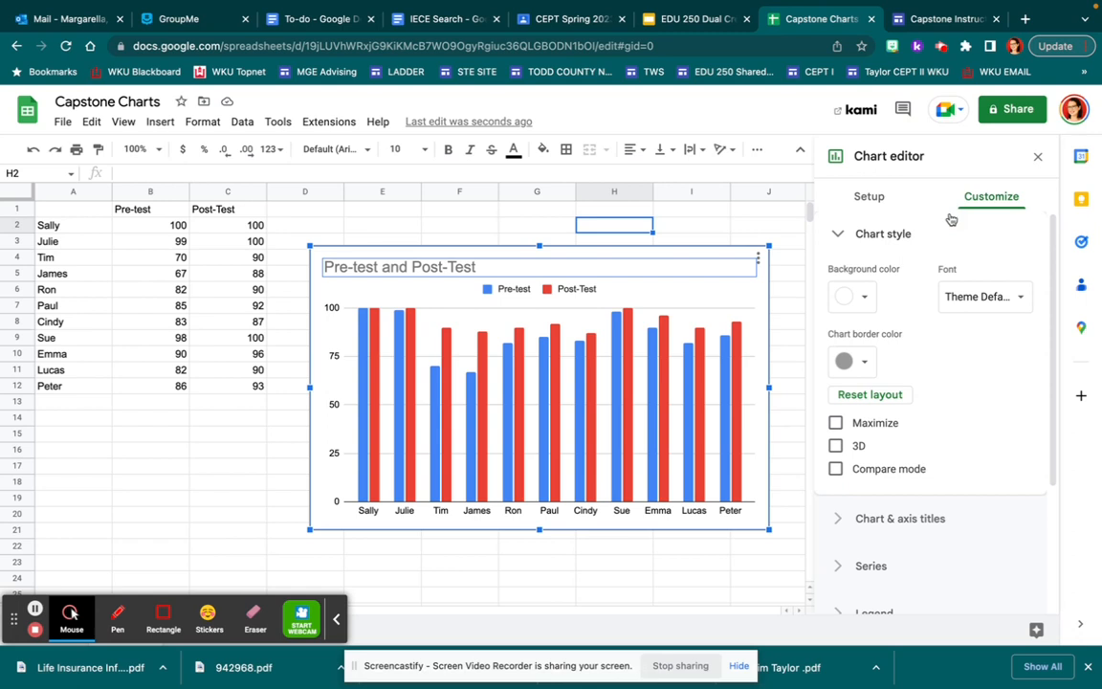
pyautogui.click(869, 195)
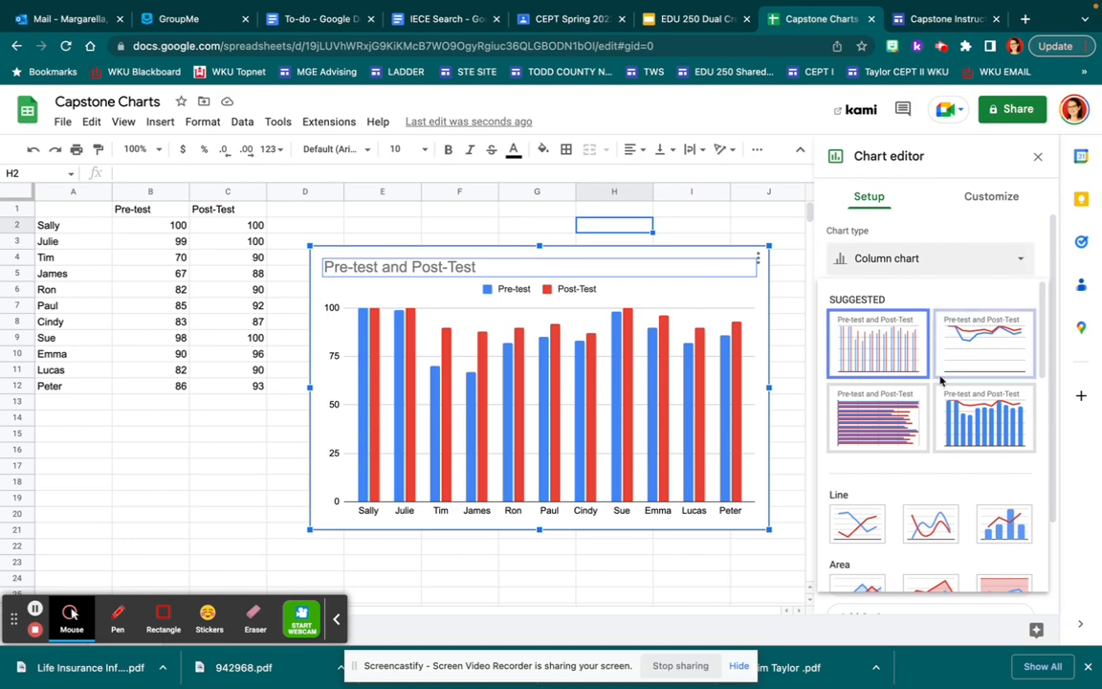
pyautogui.scroll(-3)
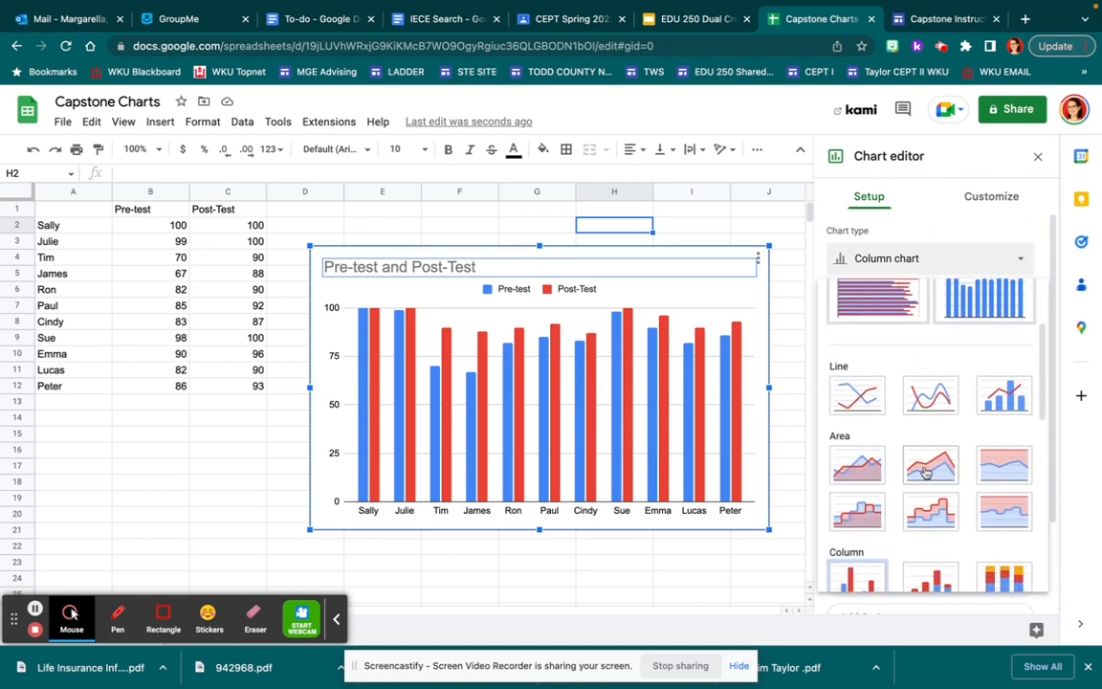
pyautogui.scroll(-3)
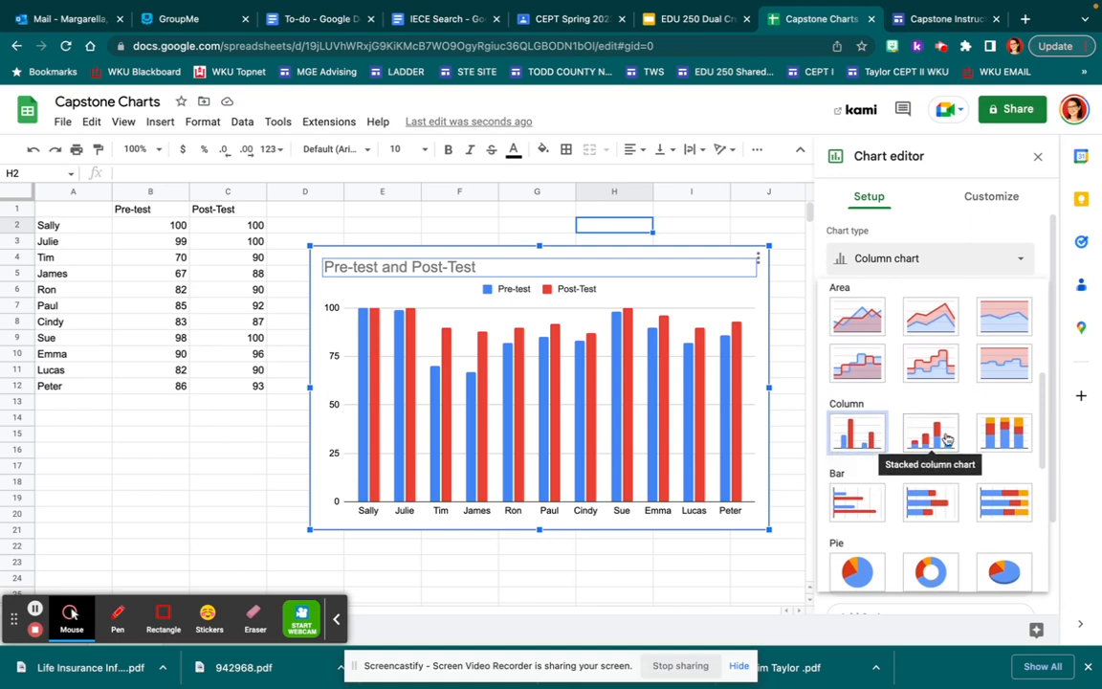
pyautogui.scroll(-3)
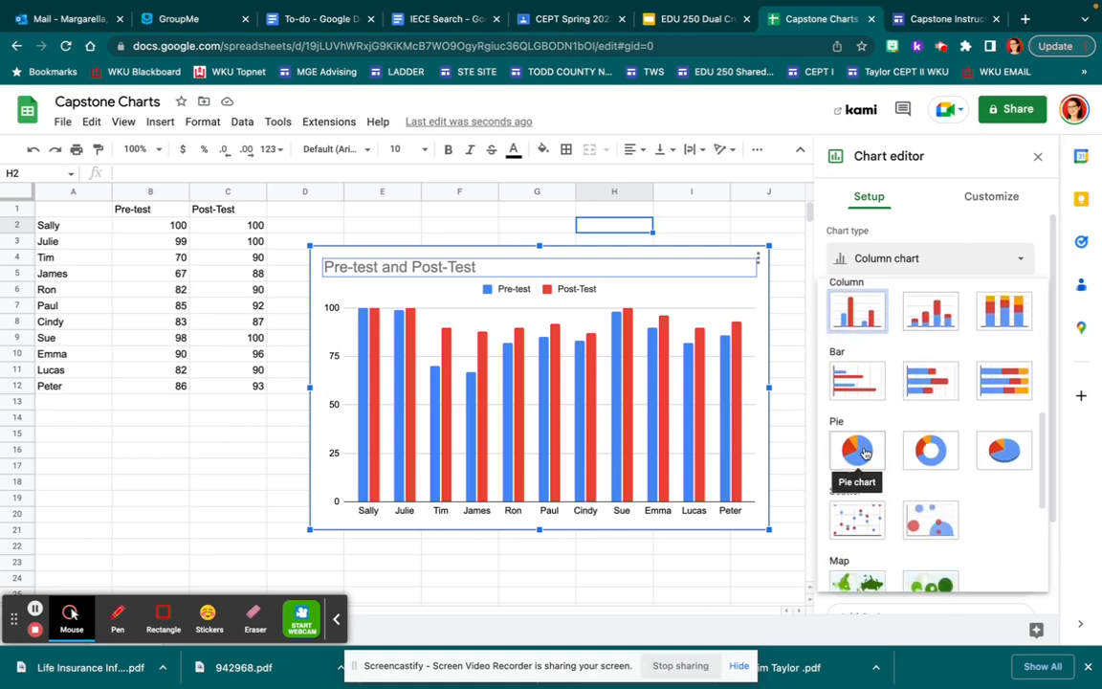
pyautogui.click(858, 450)
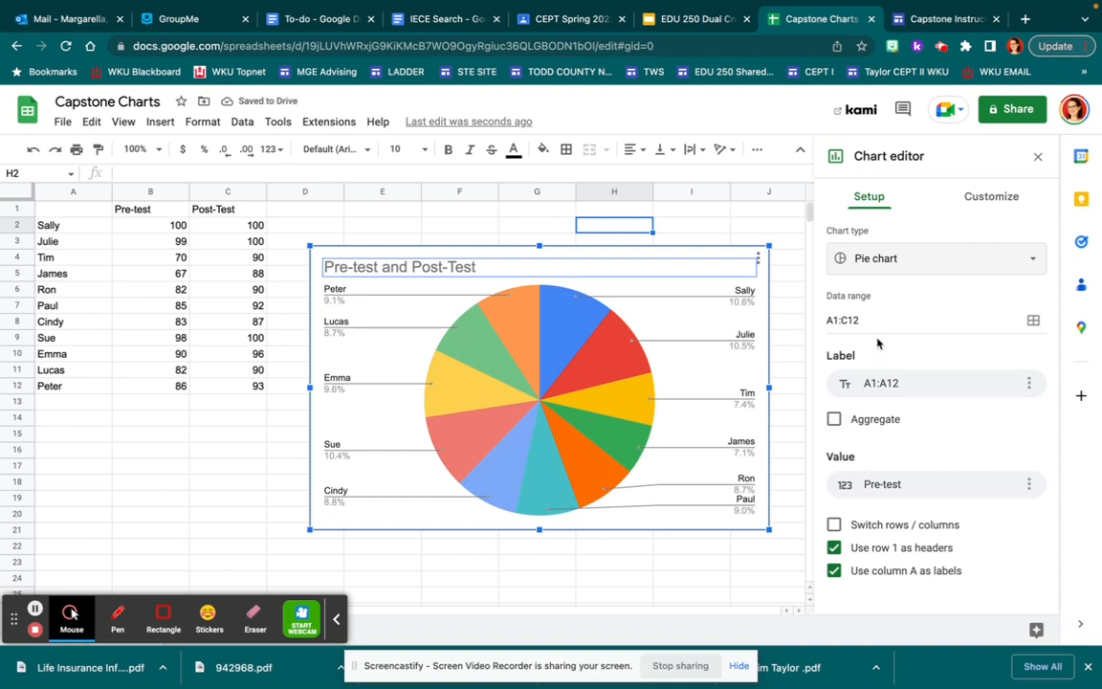
pyautogui.moveTo(890, 259)
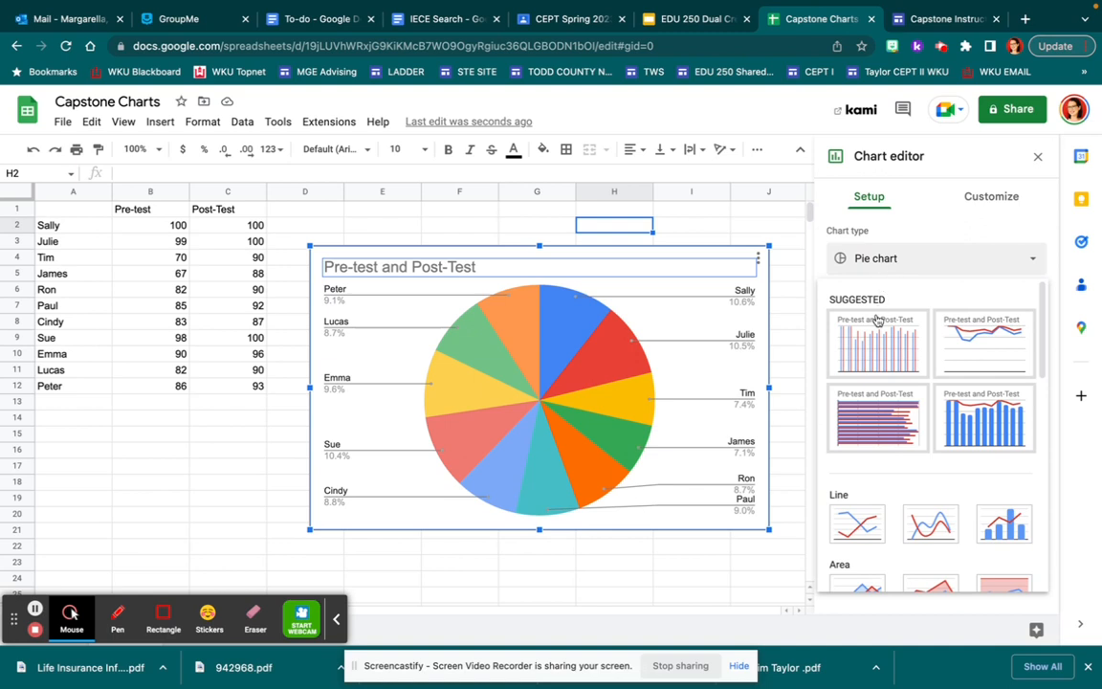
# Change the chart to a combo chart with Pre-test bars and a Post-Test line, then view its Customize options
pyautogui.click(984, 418)
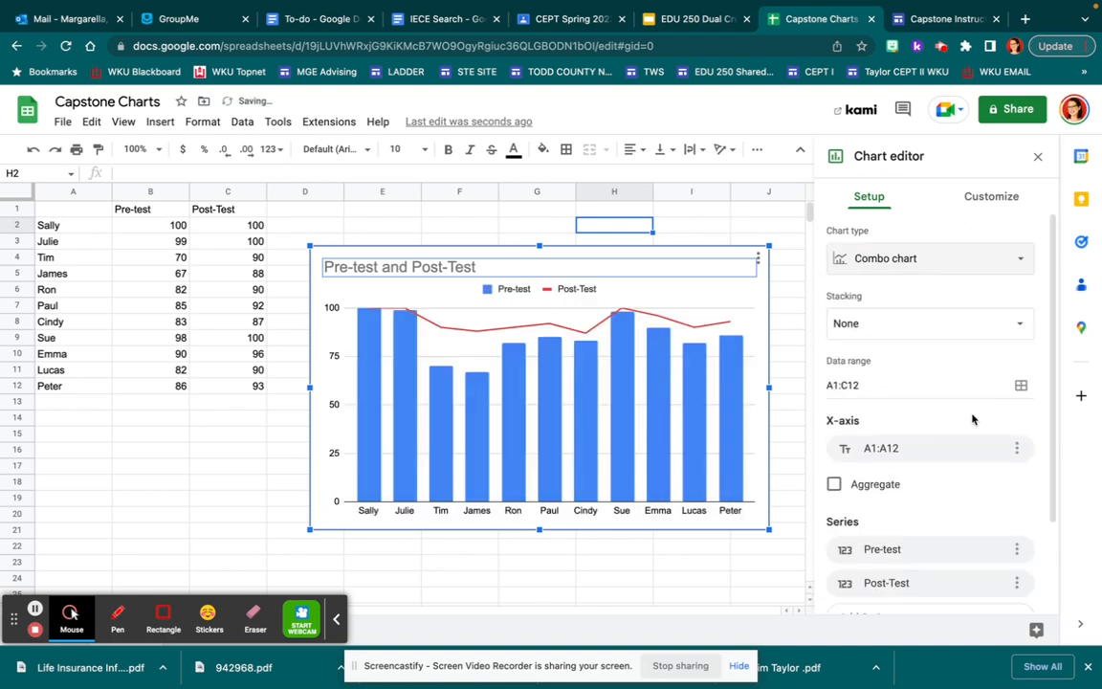
pyautogui.moveTo(922, 258)
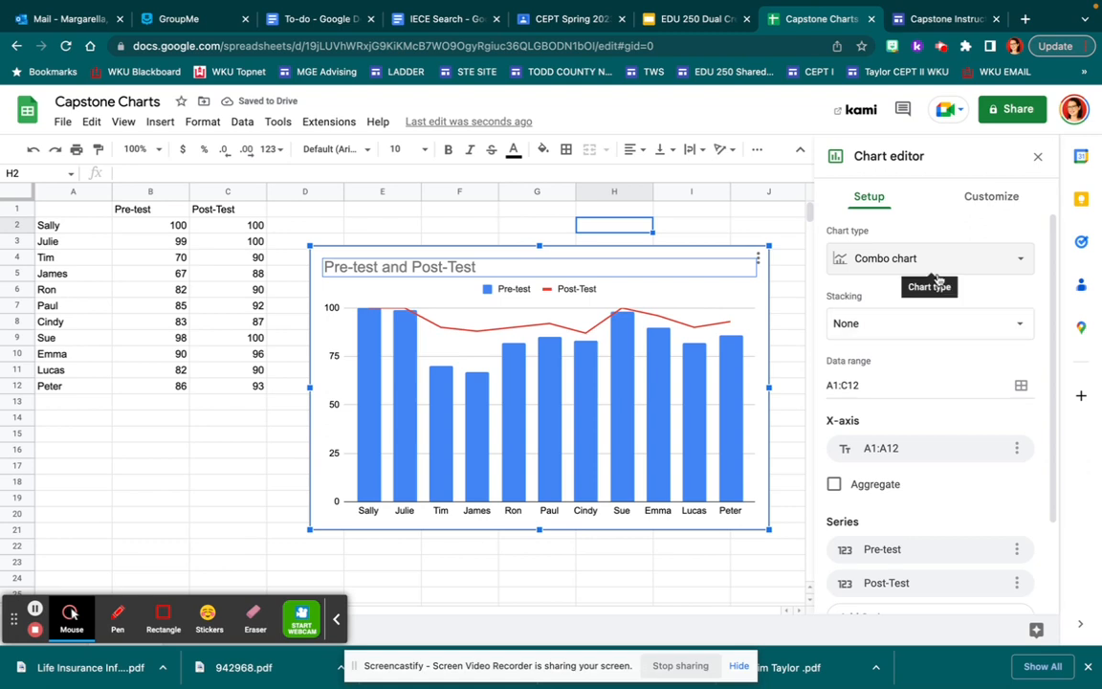
pyautogui.click(991, 196)
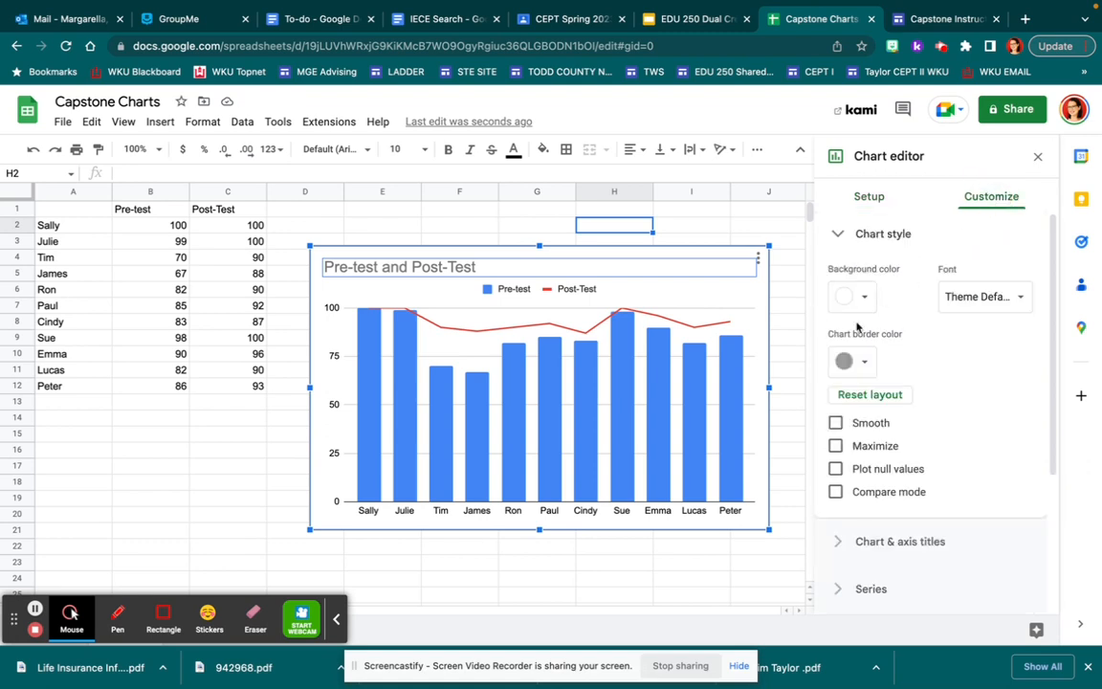
pyautogui.moveTo(851, 360)
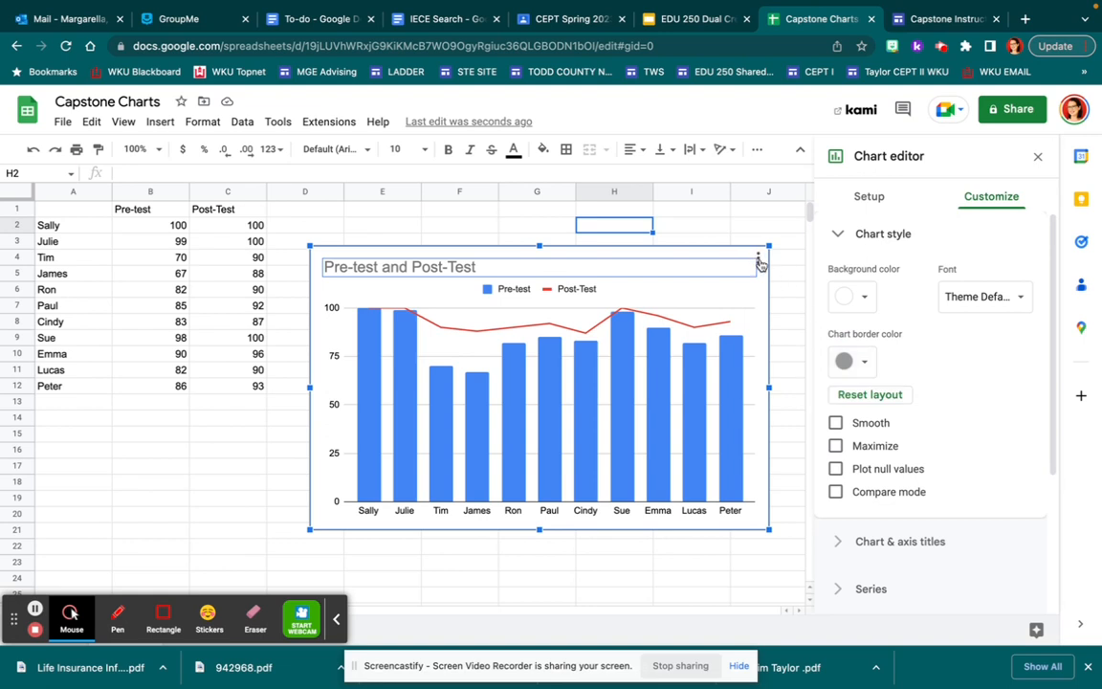
pyautogui.click(758, 260)
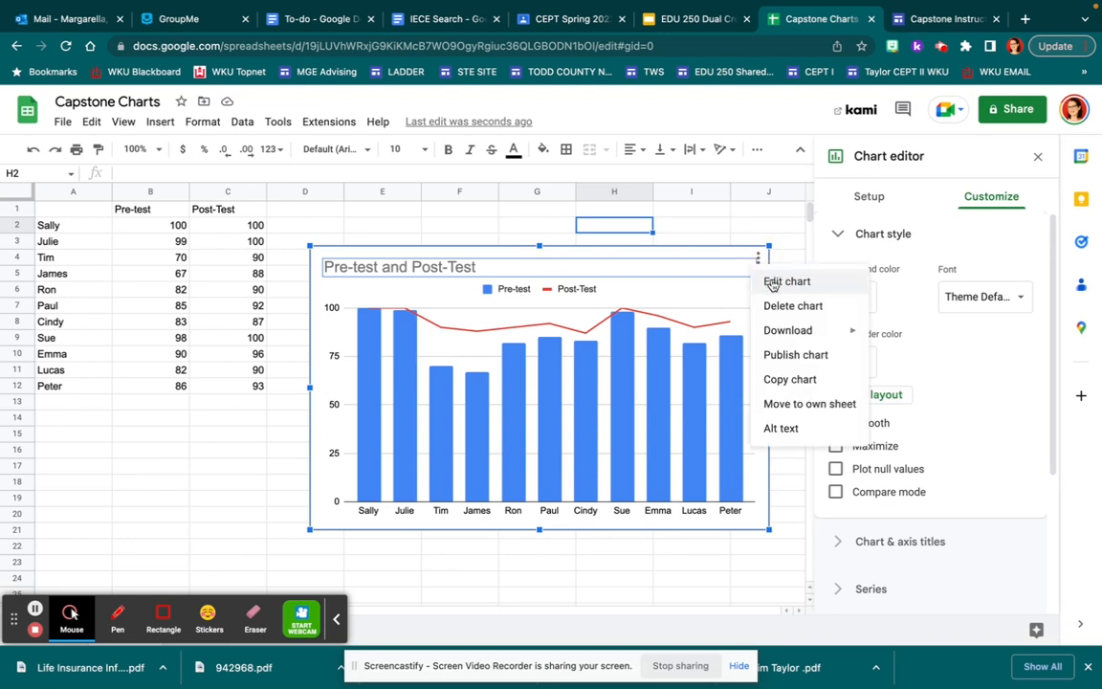